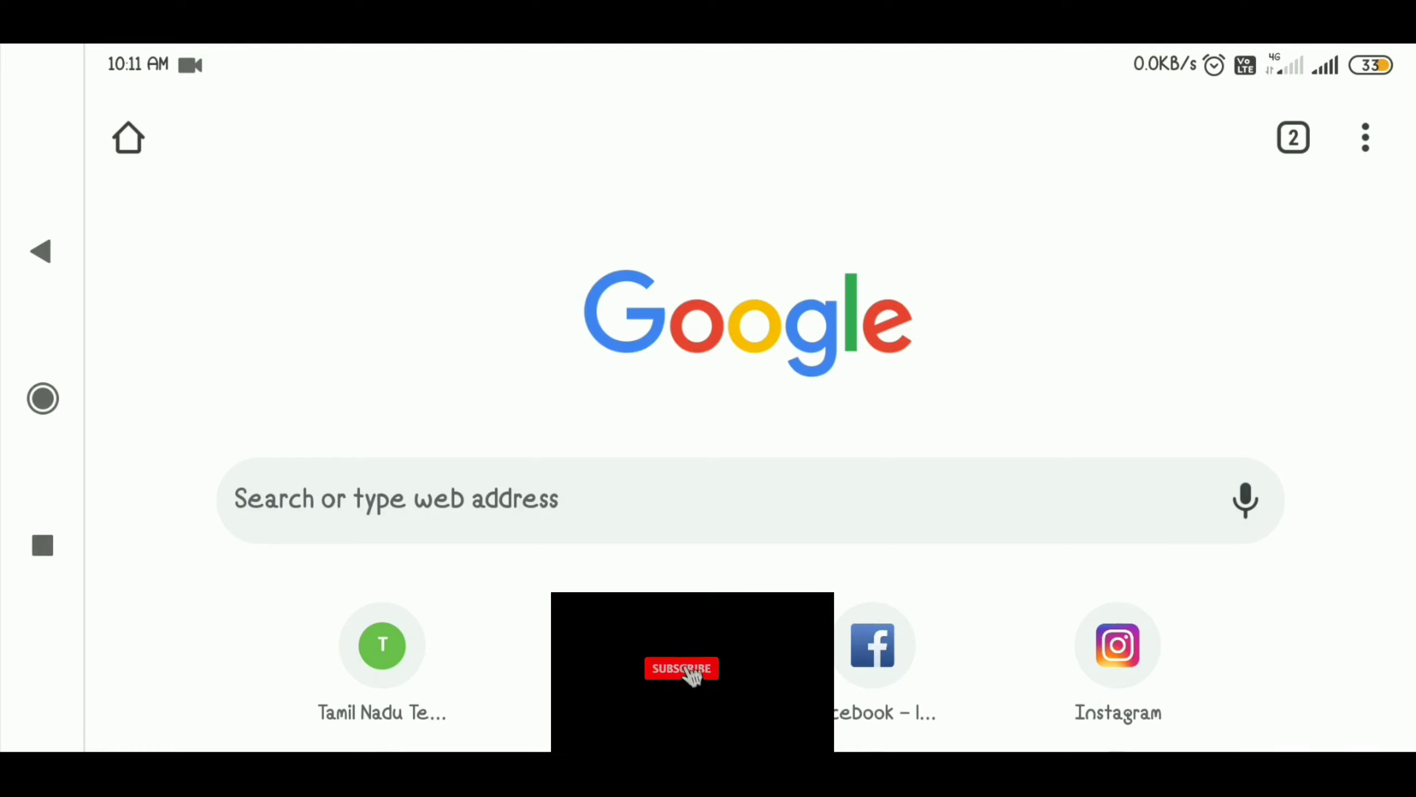
# Register a student for Coimbatore district, the chosen school, 9th Standard, Tamil medium, and save
pyautogui.click(680, 668)
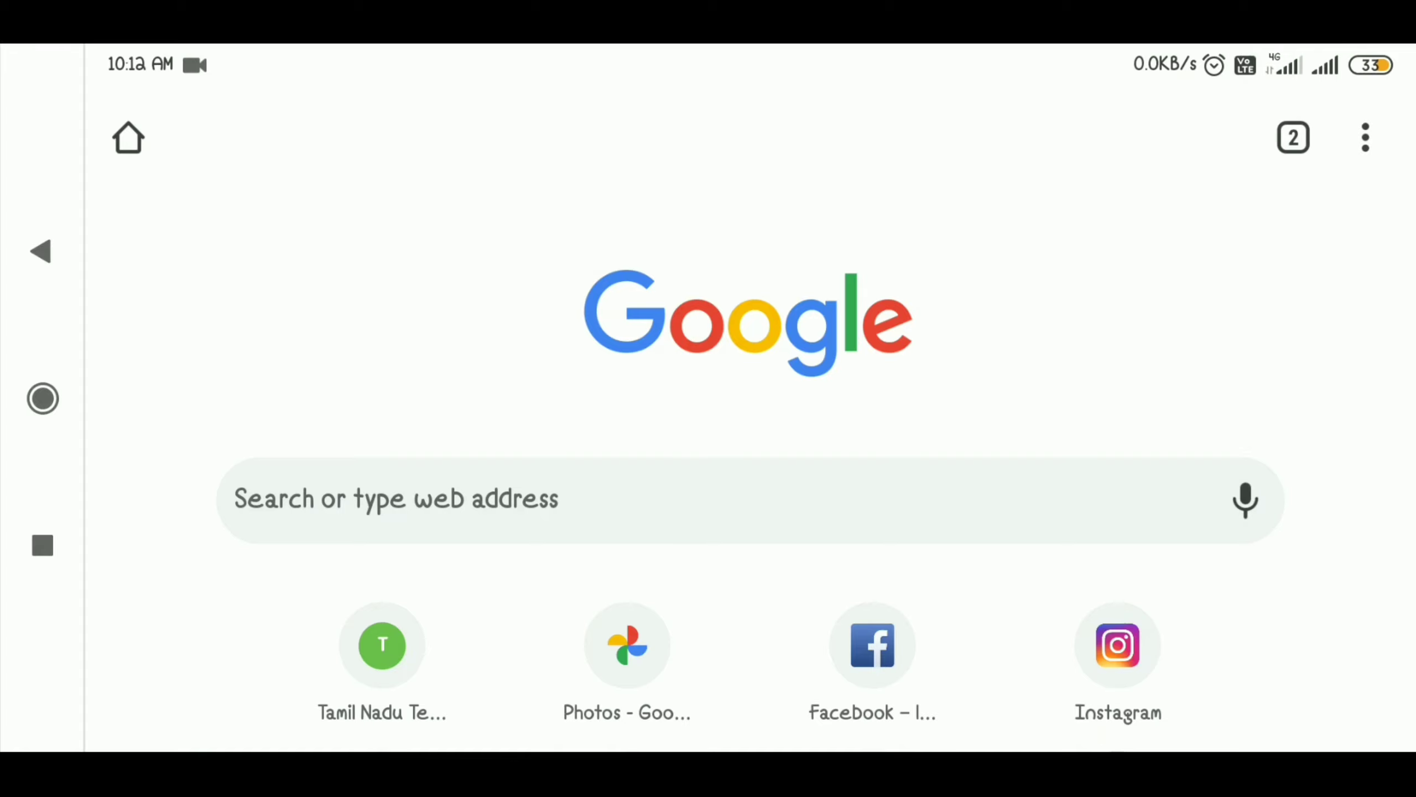
pyautogui.click(382, 644)
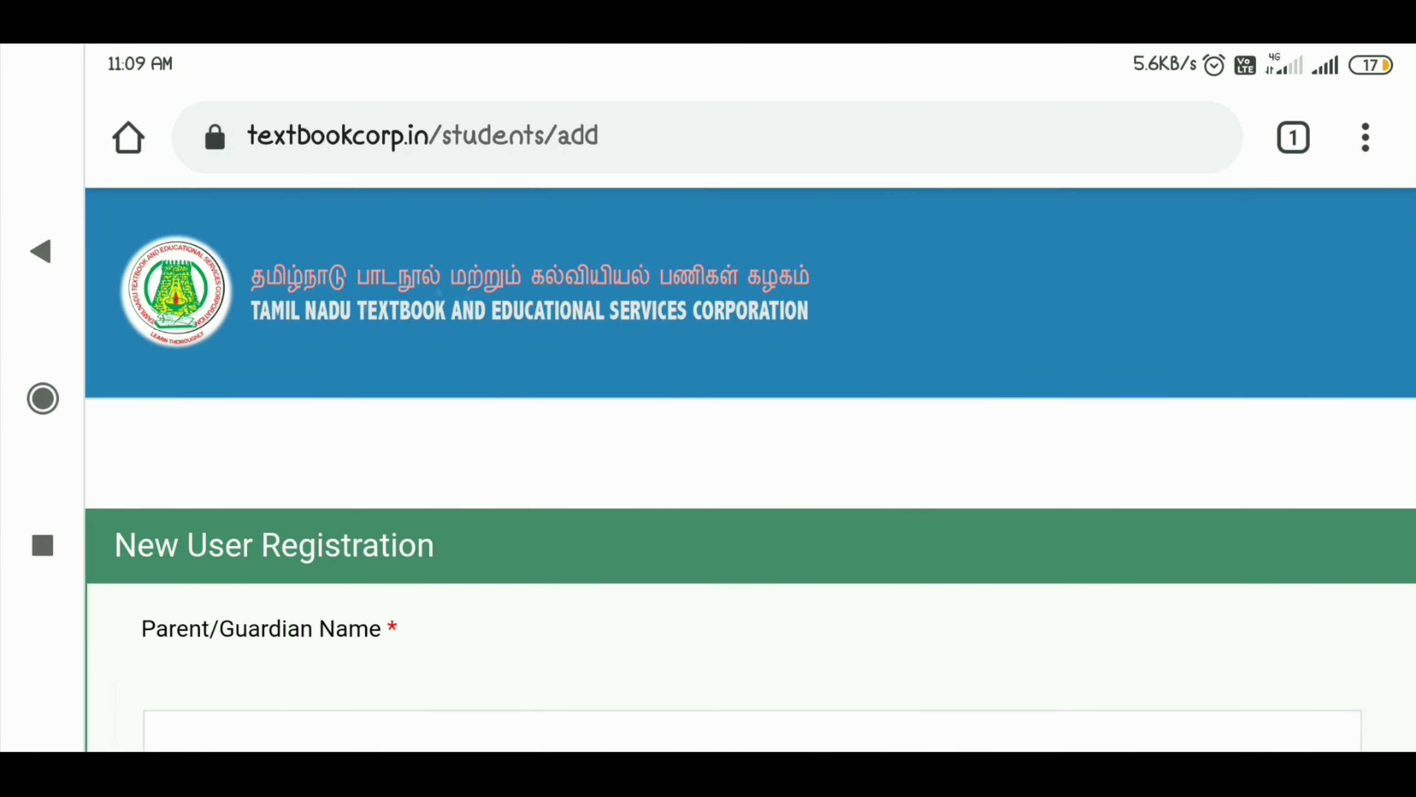
pyautogui.scroll(-3)
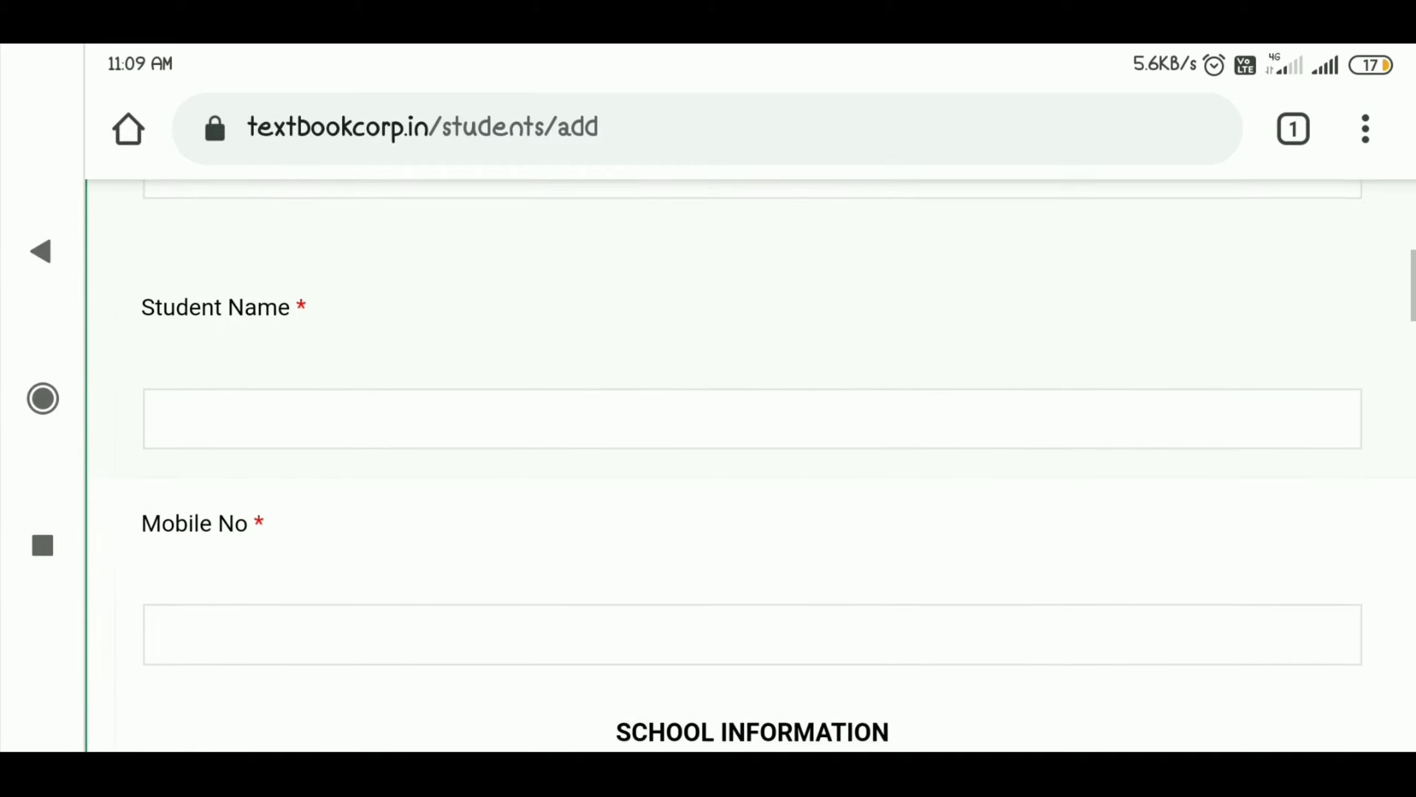
pyautogui.scroll(-3)
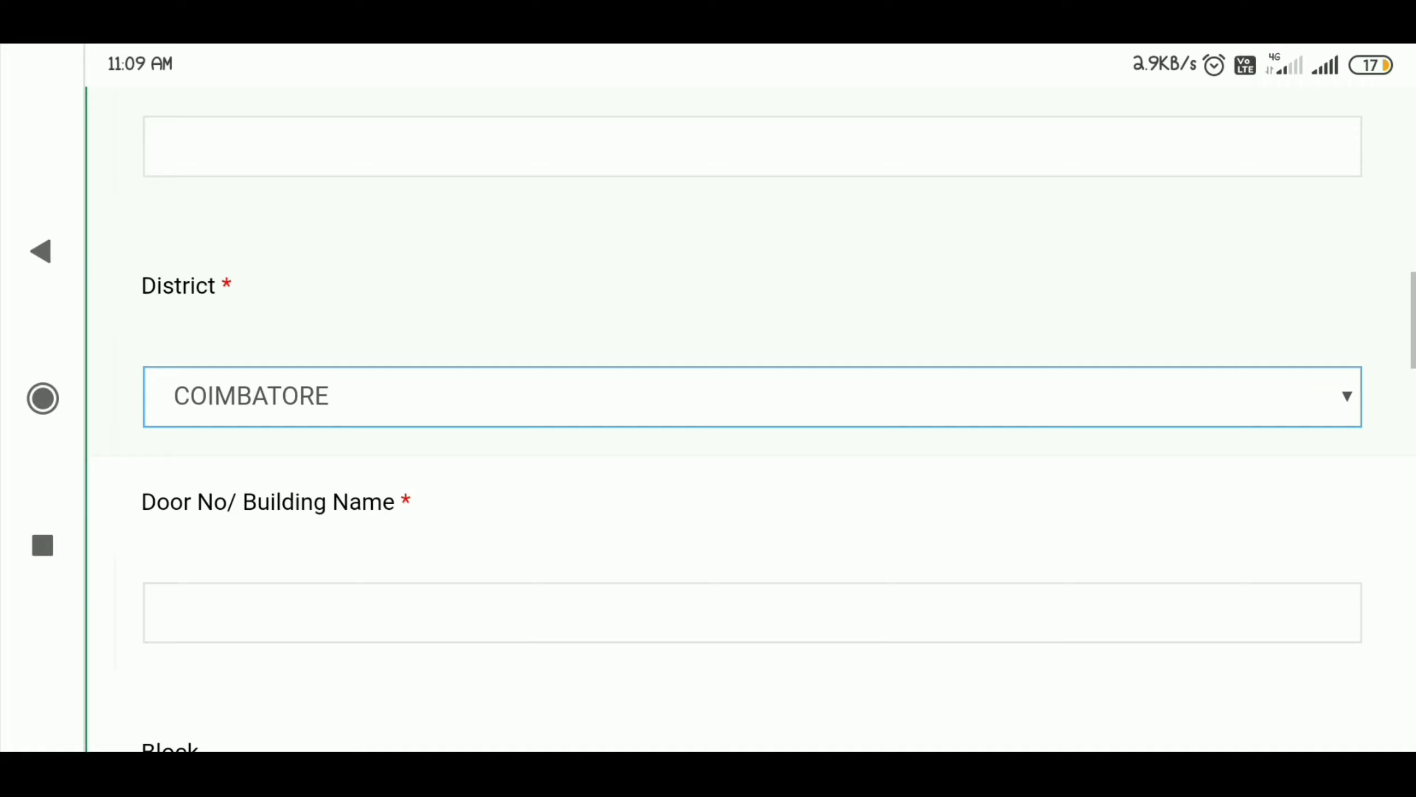
pyautogui.scroll(-3)
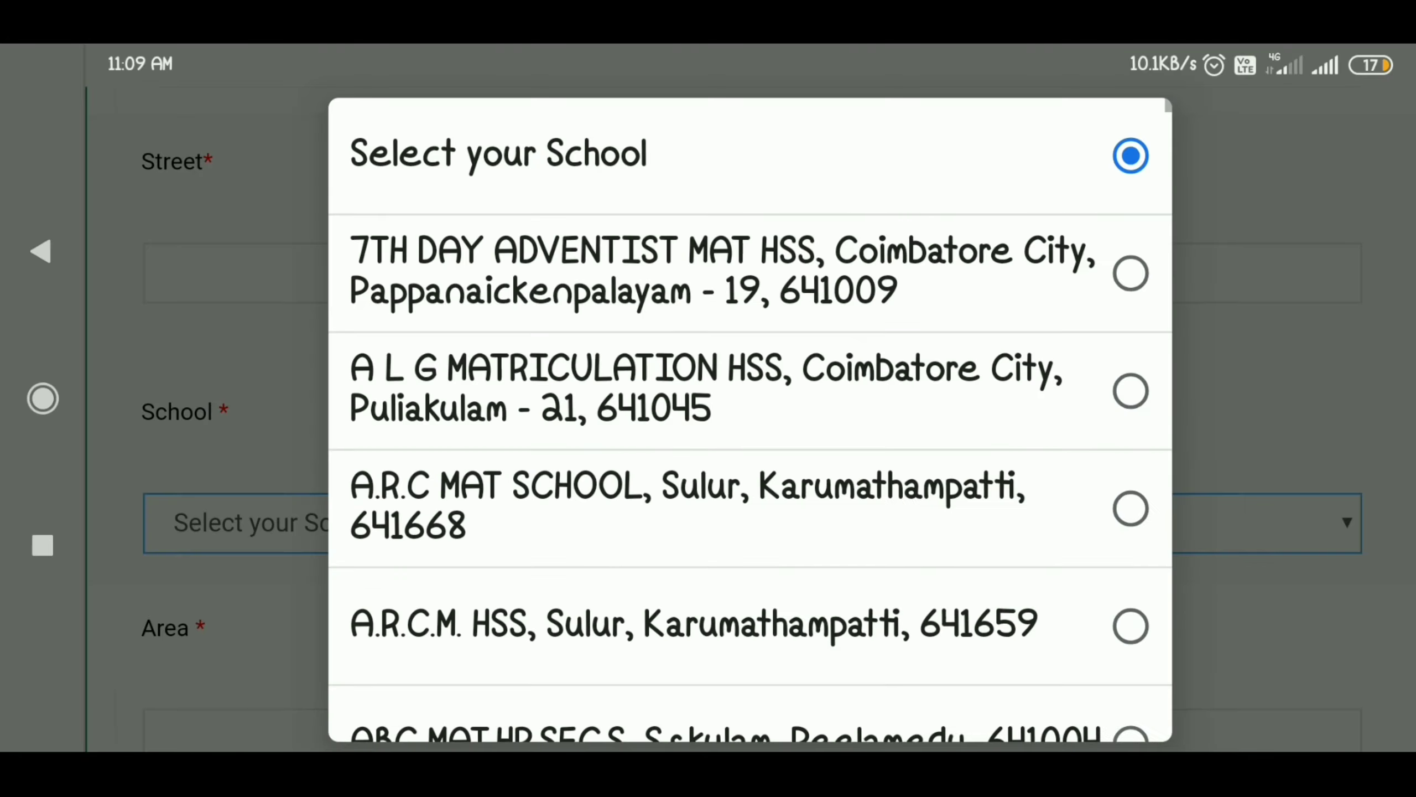
pyautogui.click(722, 271)
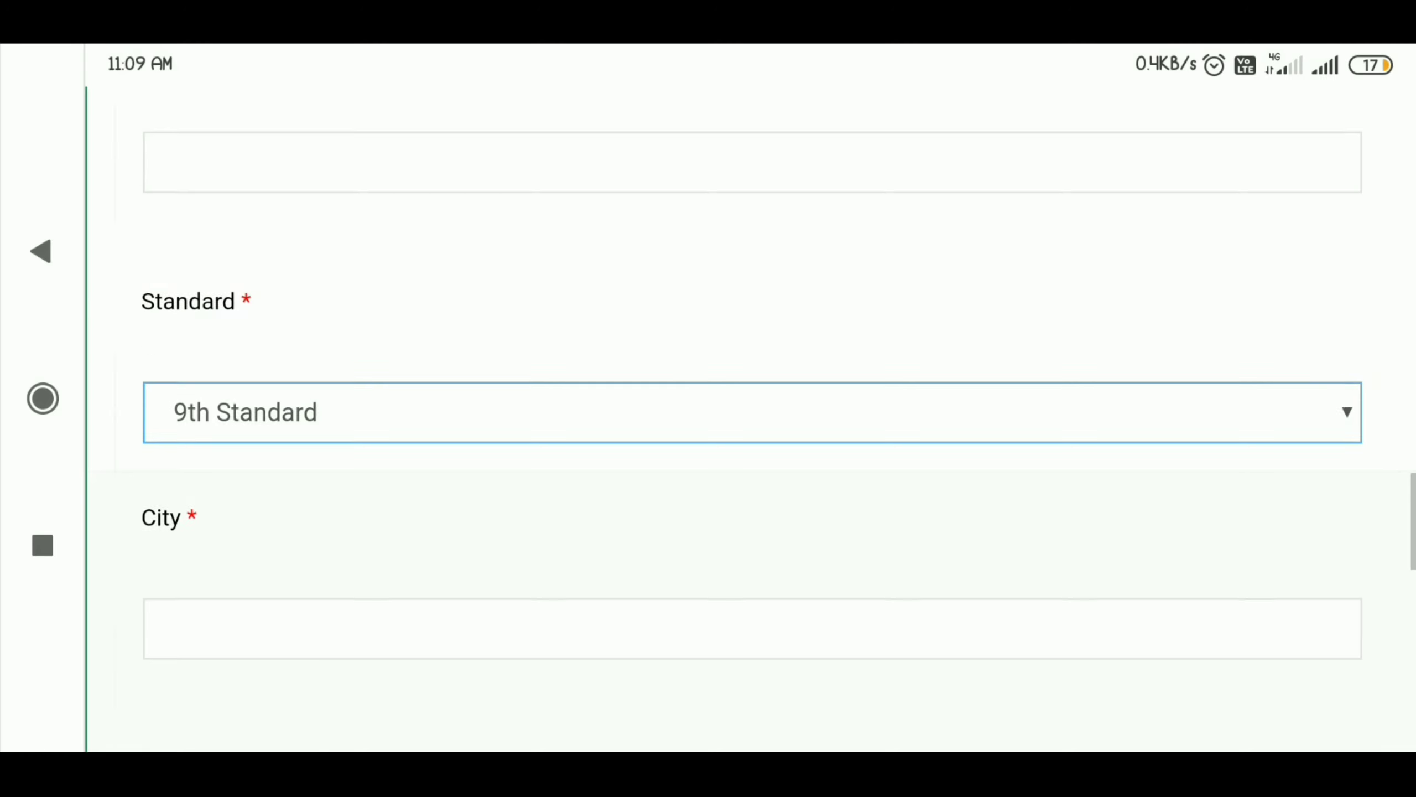
pyautogui.scroll(-3)
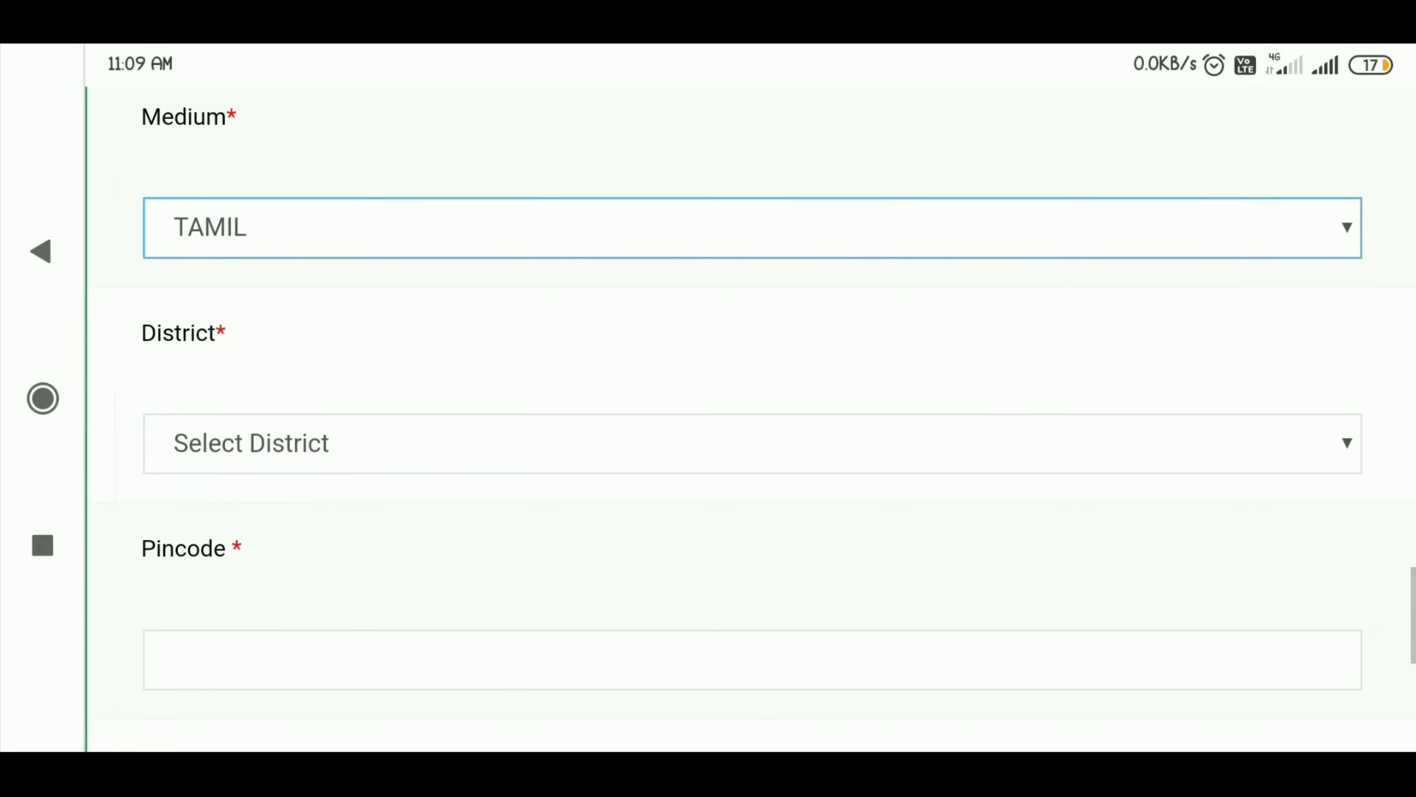
pyautogui.scroll(-3)
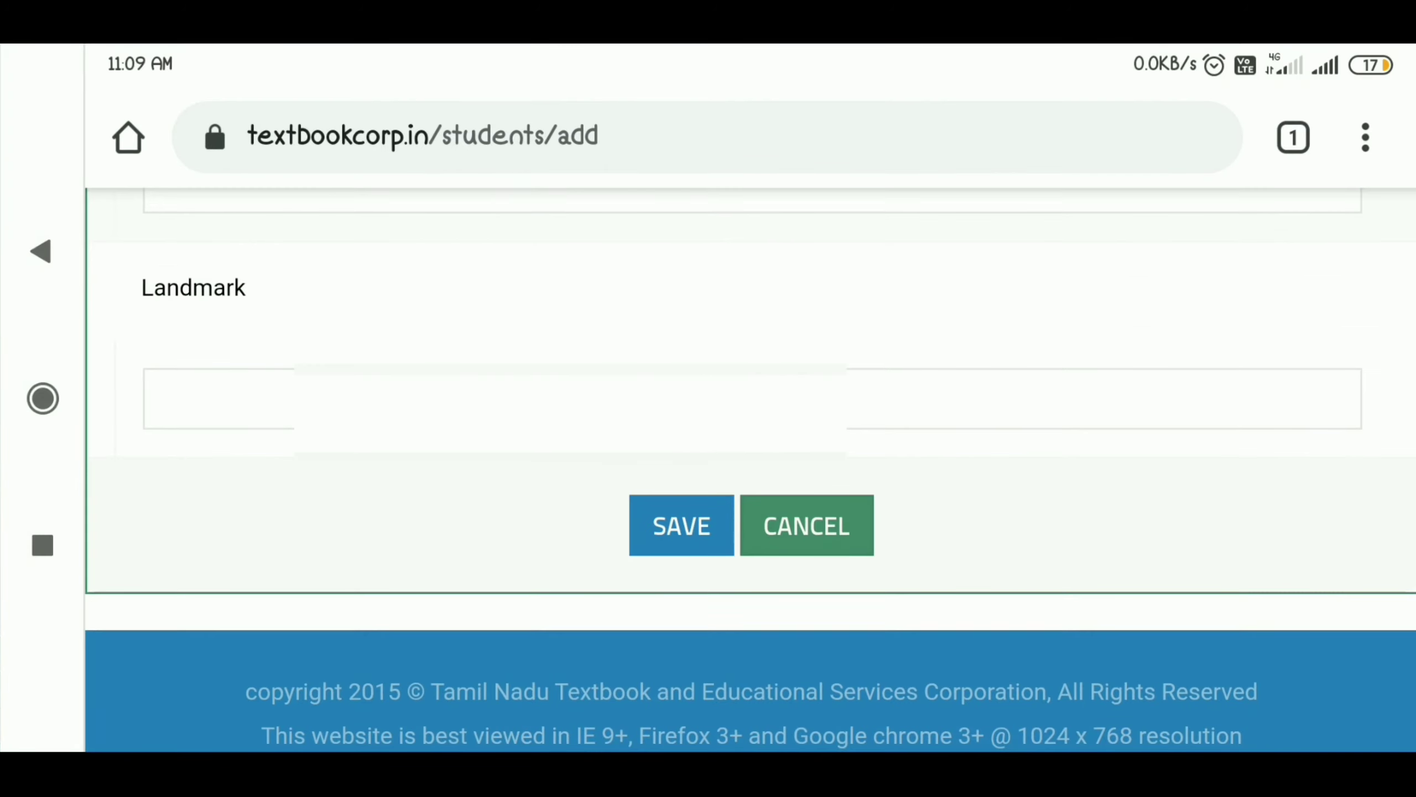
pyautogui.click(805, 525)
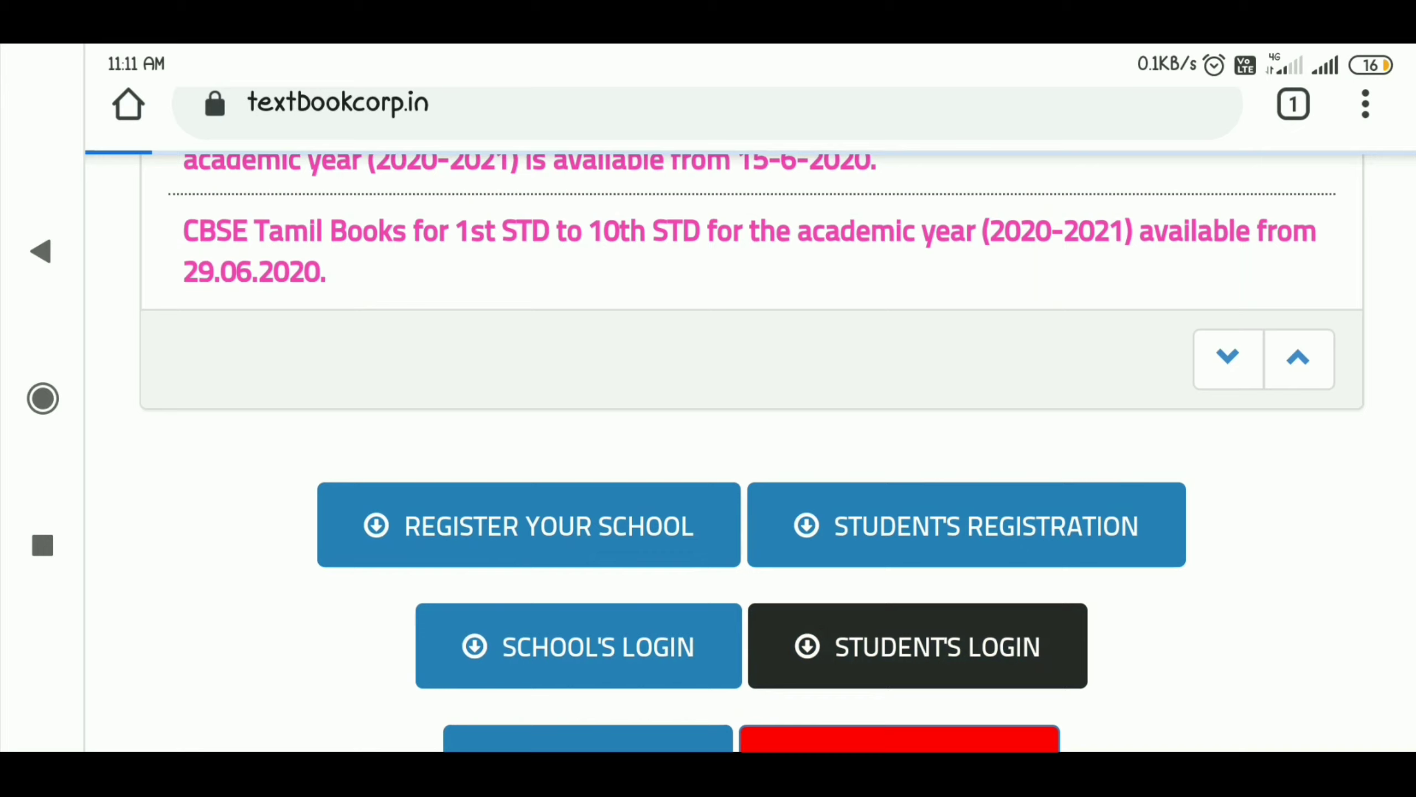
# Sign in through Student's Login with the student's password
pyautogui.click(917, 645)
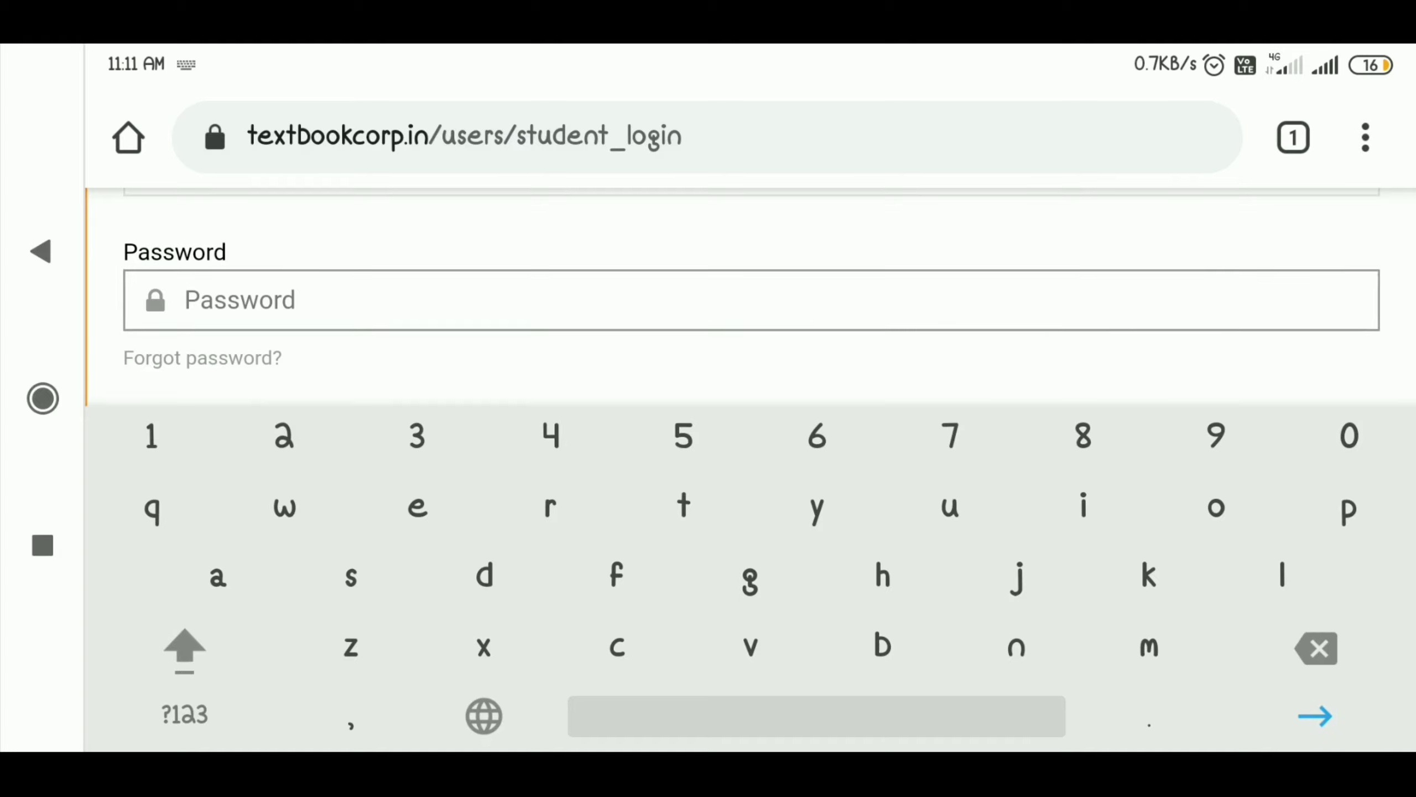
pyautogui.click(184, 650)
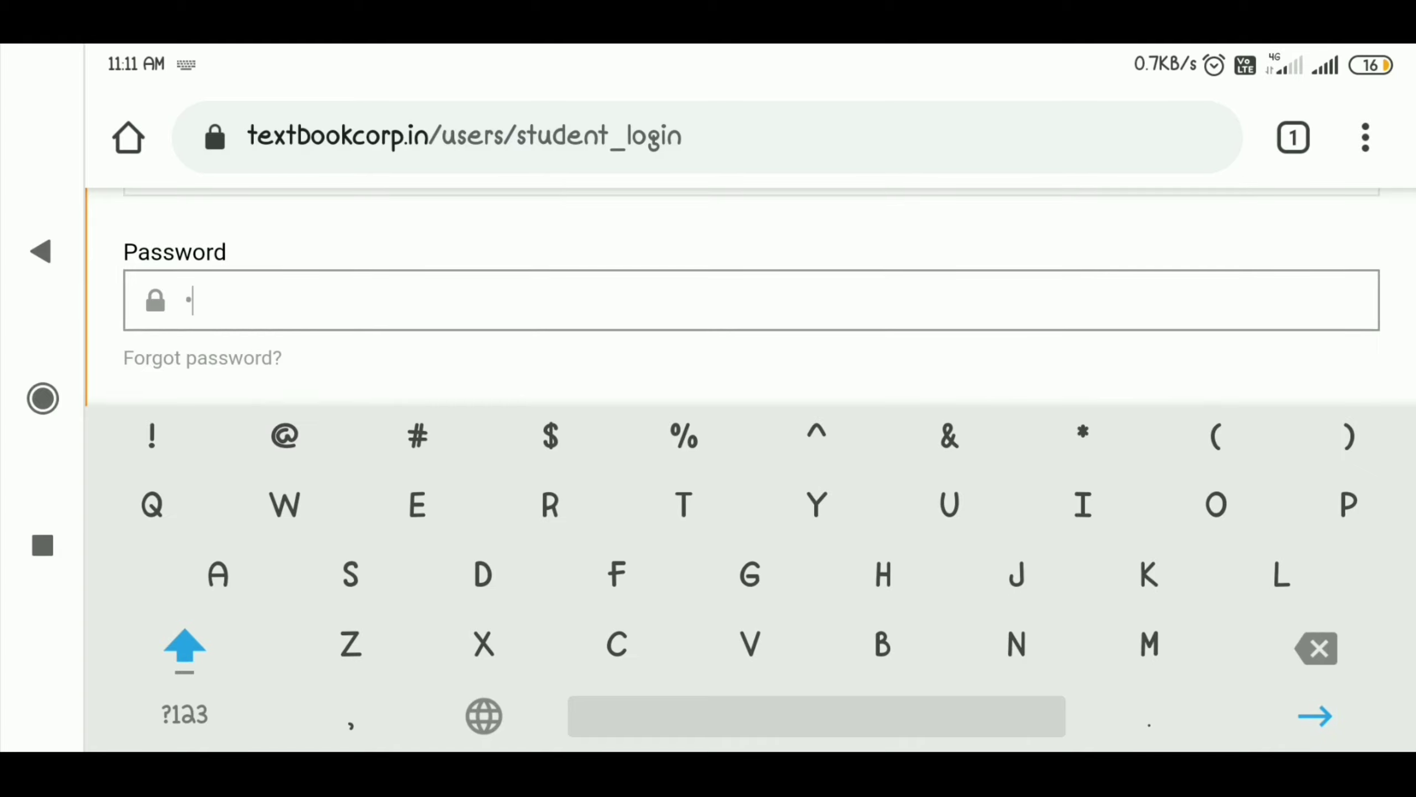
pyautogui.click(482, 574)
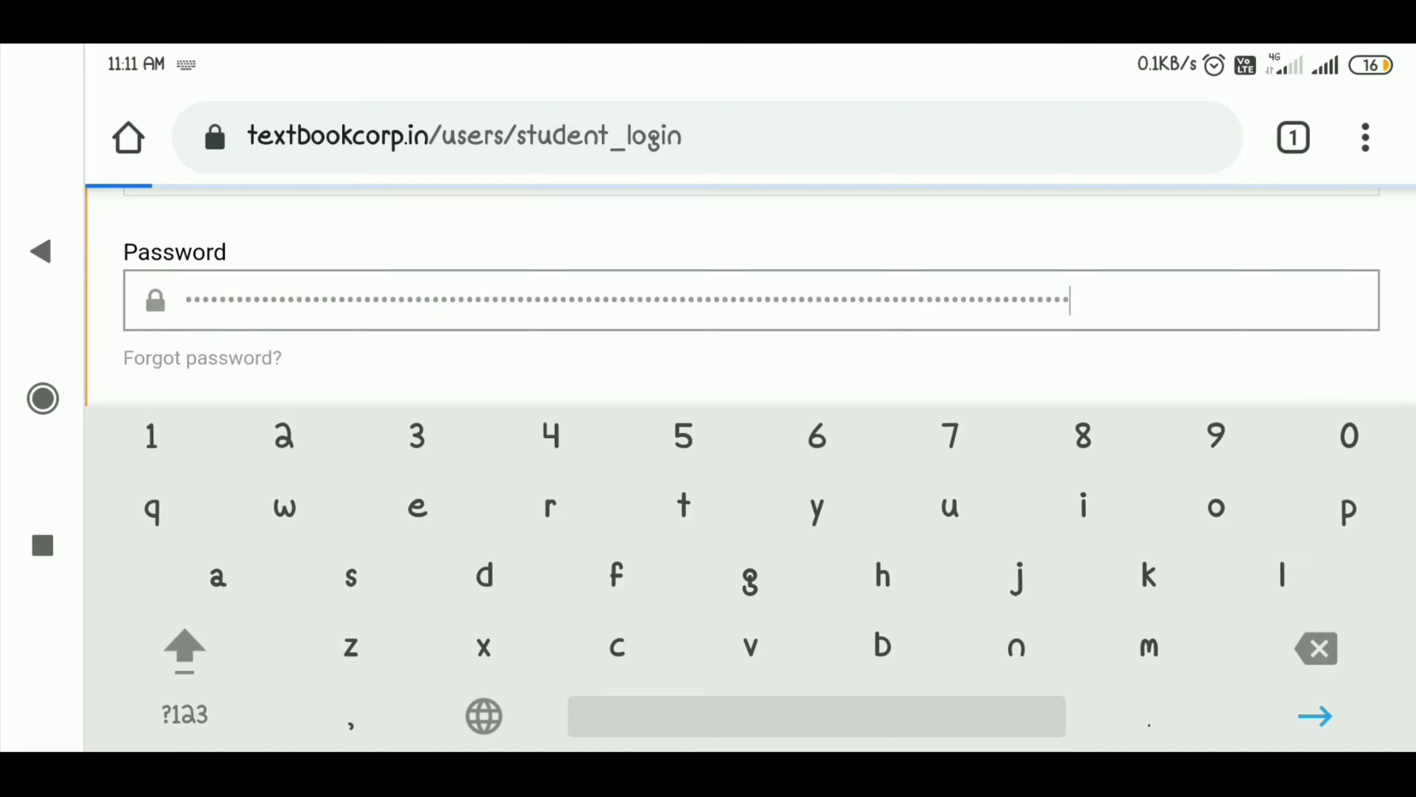
pyautogui.click(1315, 715)
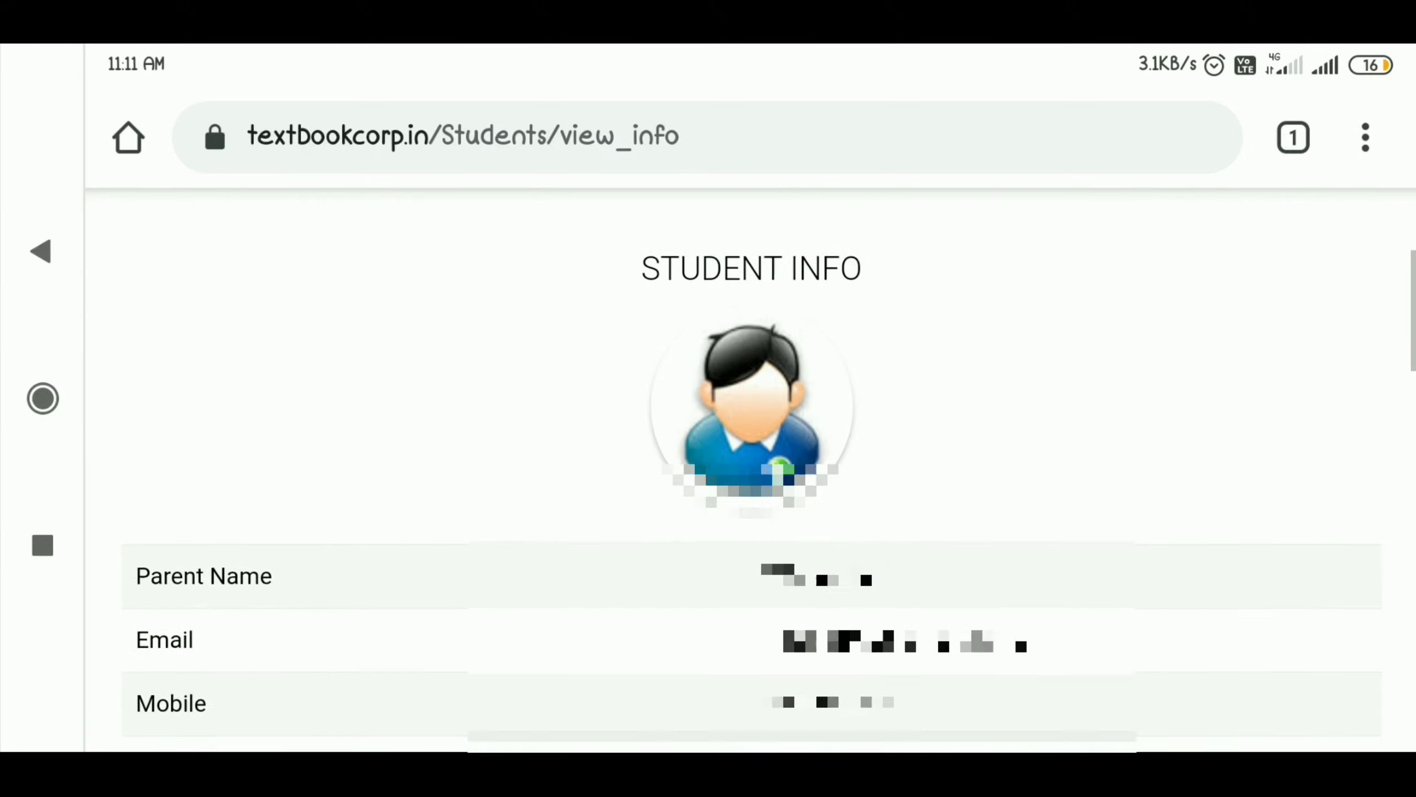
# Scroll through the past order history and start a new book order
pyautogui.scroll(-3)
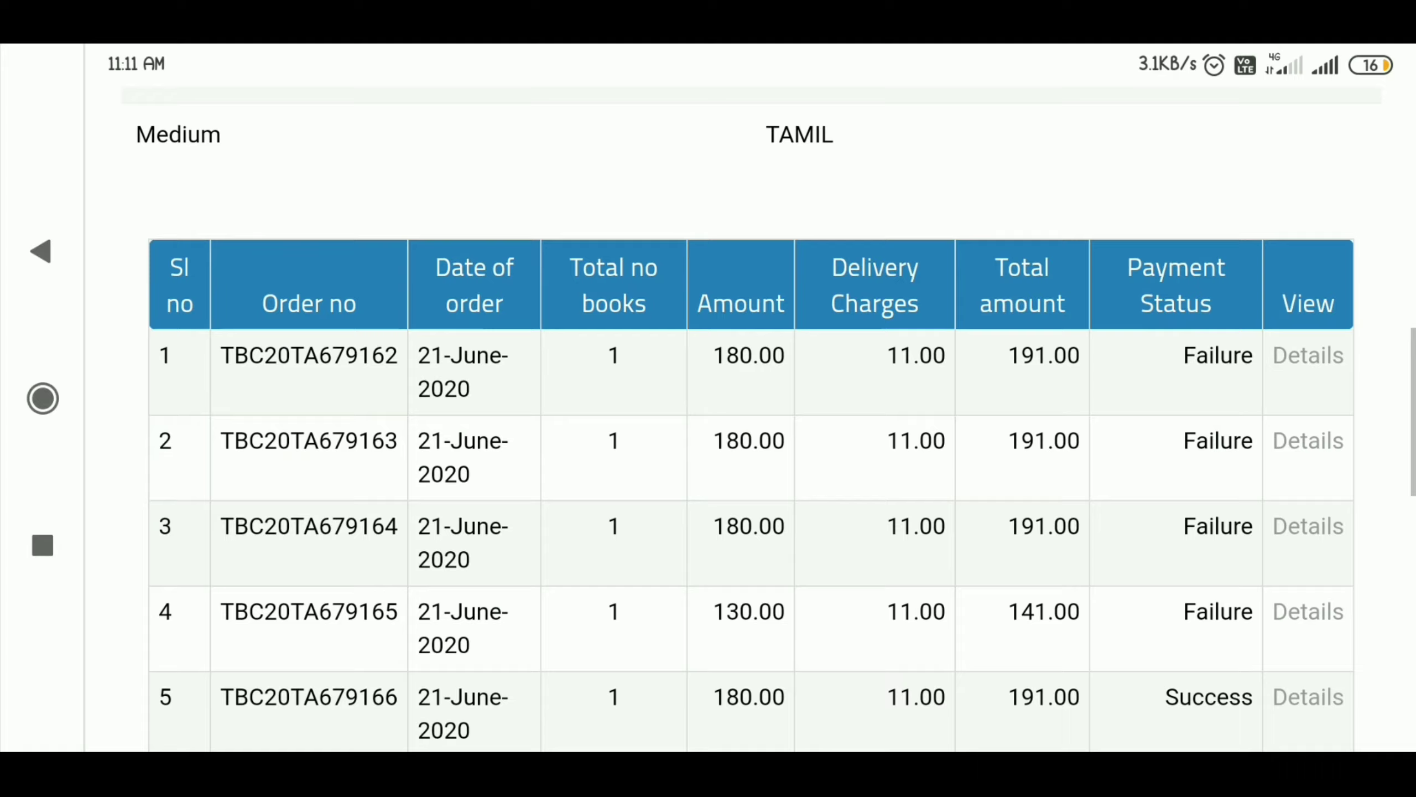
pyautogui.scroll(-3)
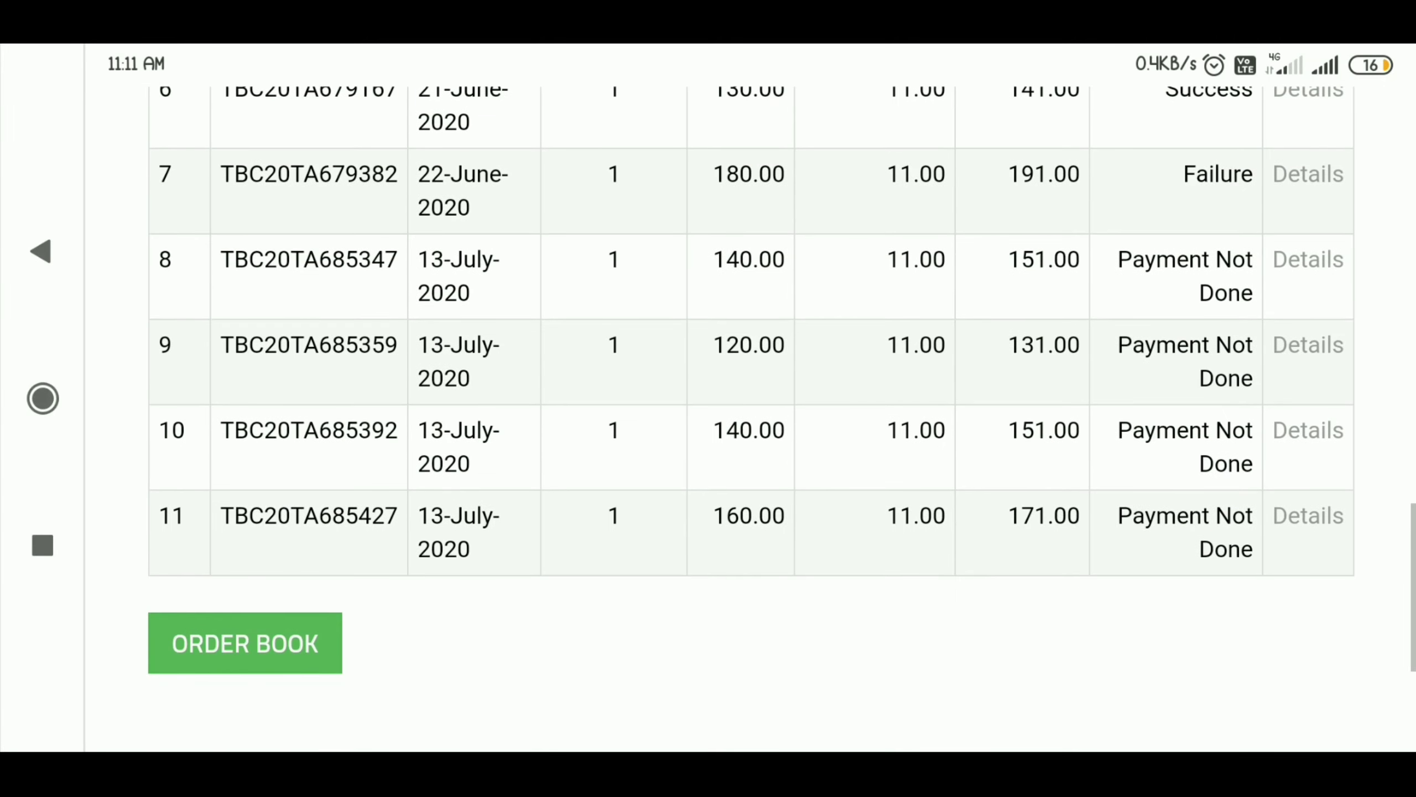
pyautogui.click(244, 643)
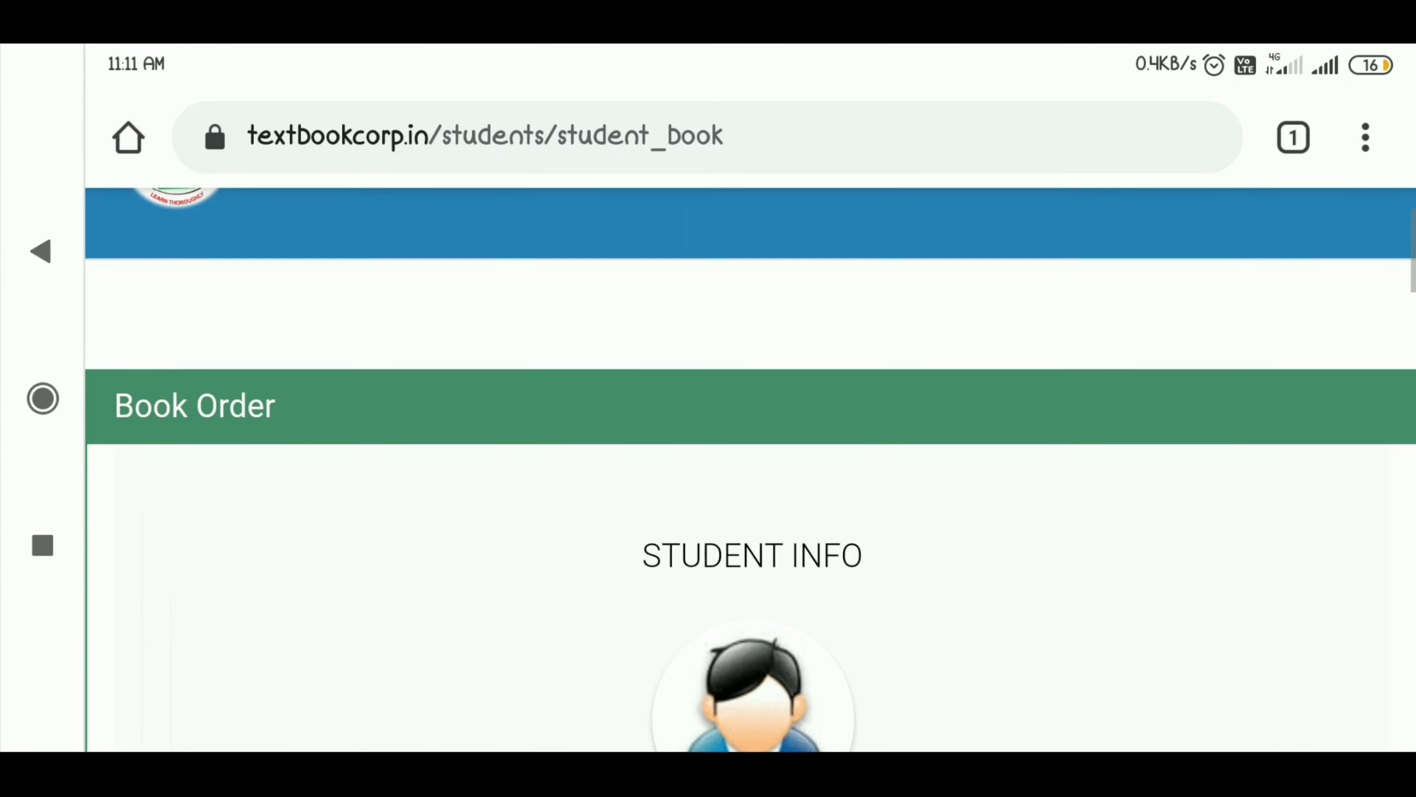
# Submit the Business Mathematics and Statistics (2020-21) order, reaching the Rs. 171 confirmation
pyautogui.scroll(-3)
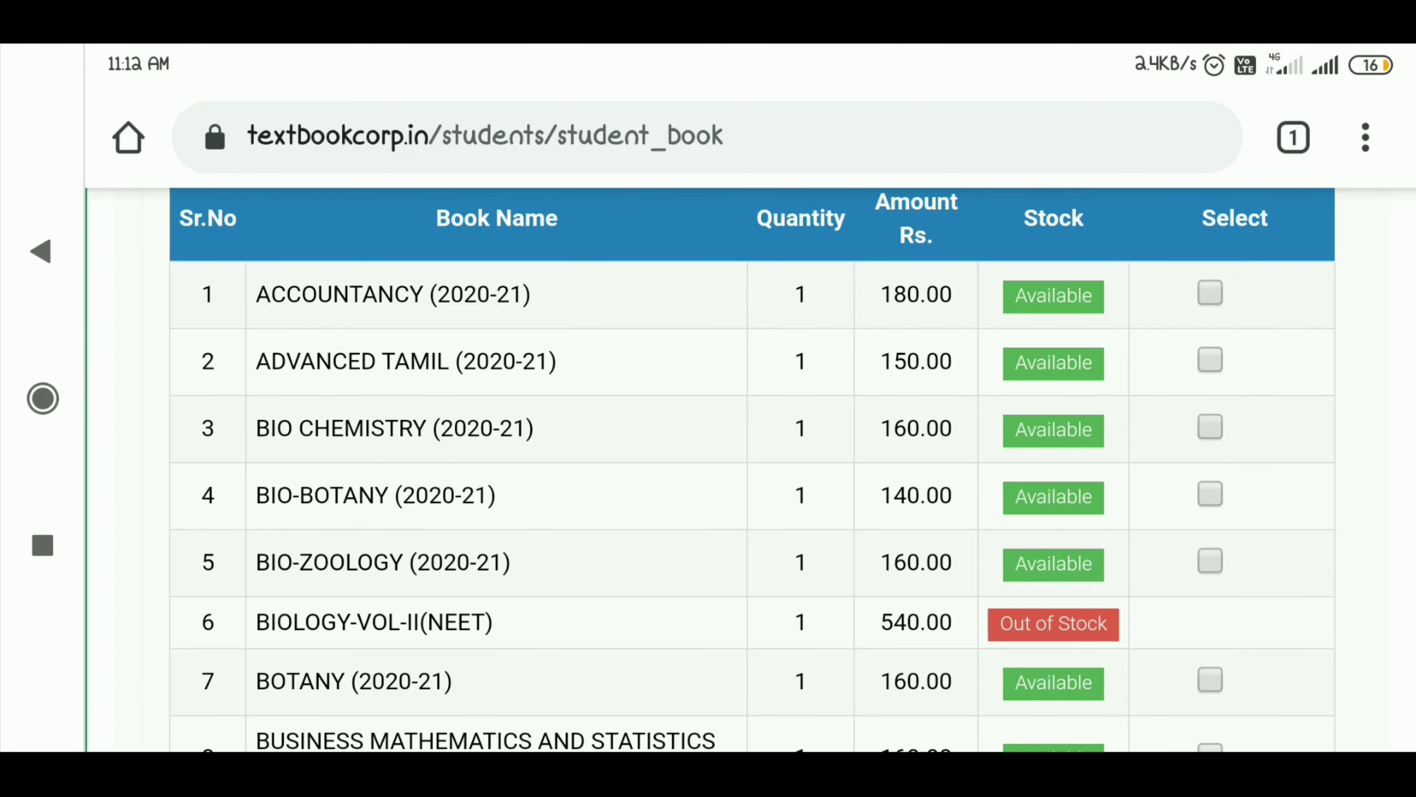
pyautogui.scroll(-3)
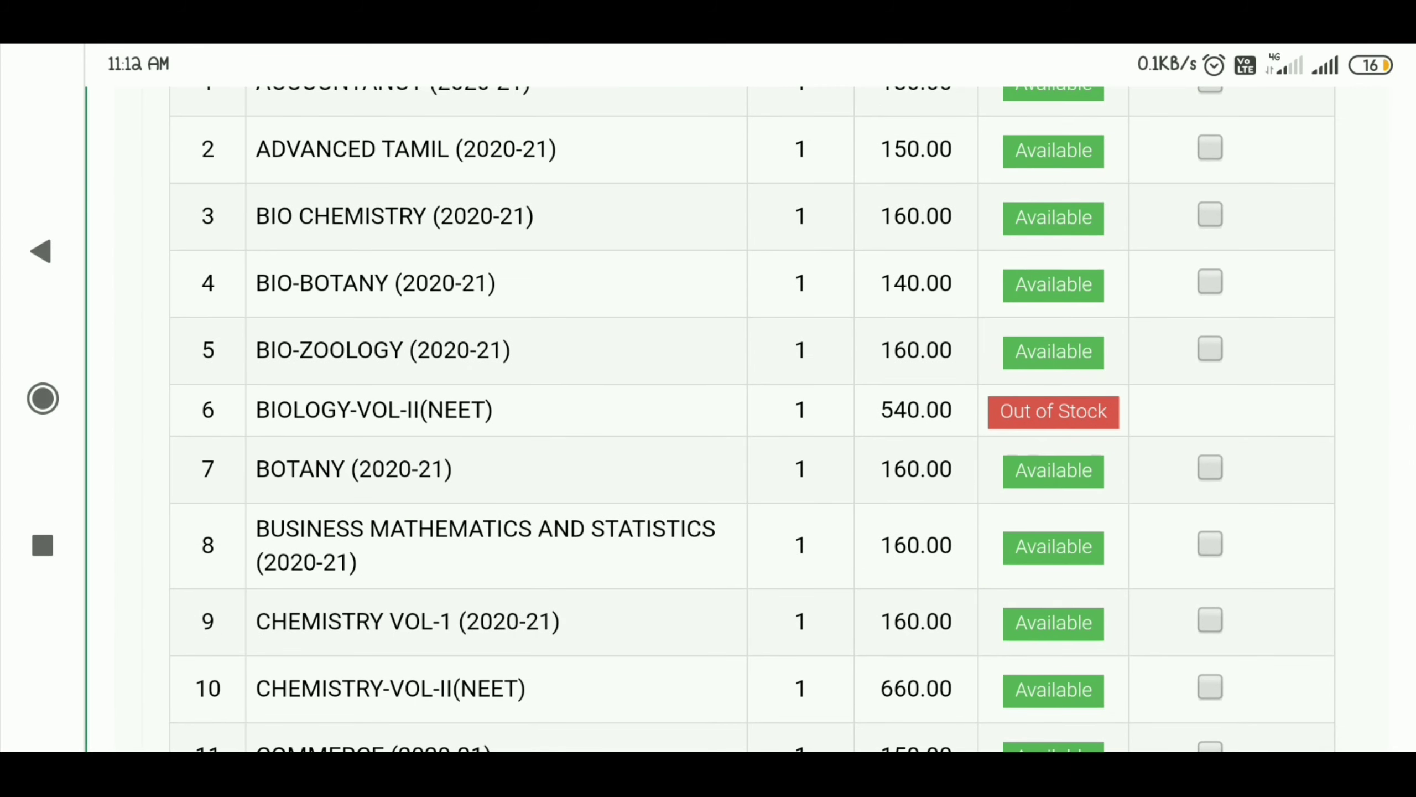
pyautogui.scroll(-3)
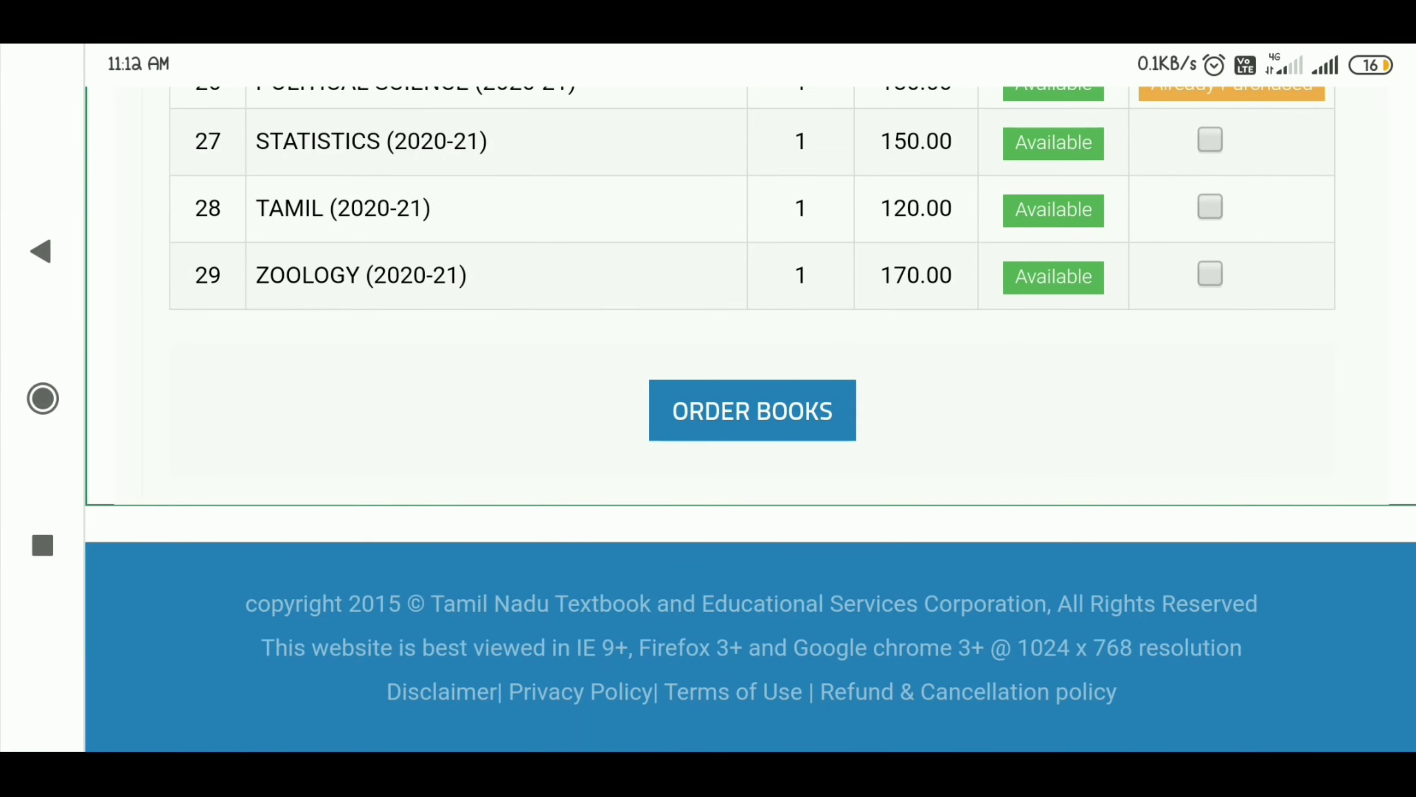
pyautogui.click(750, 410)
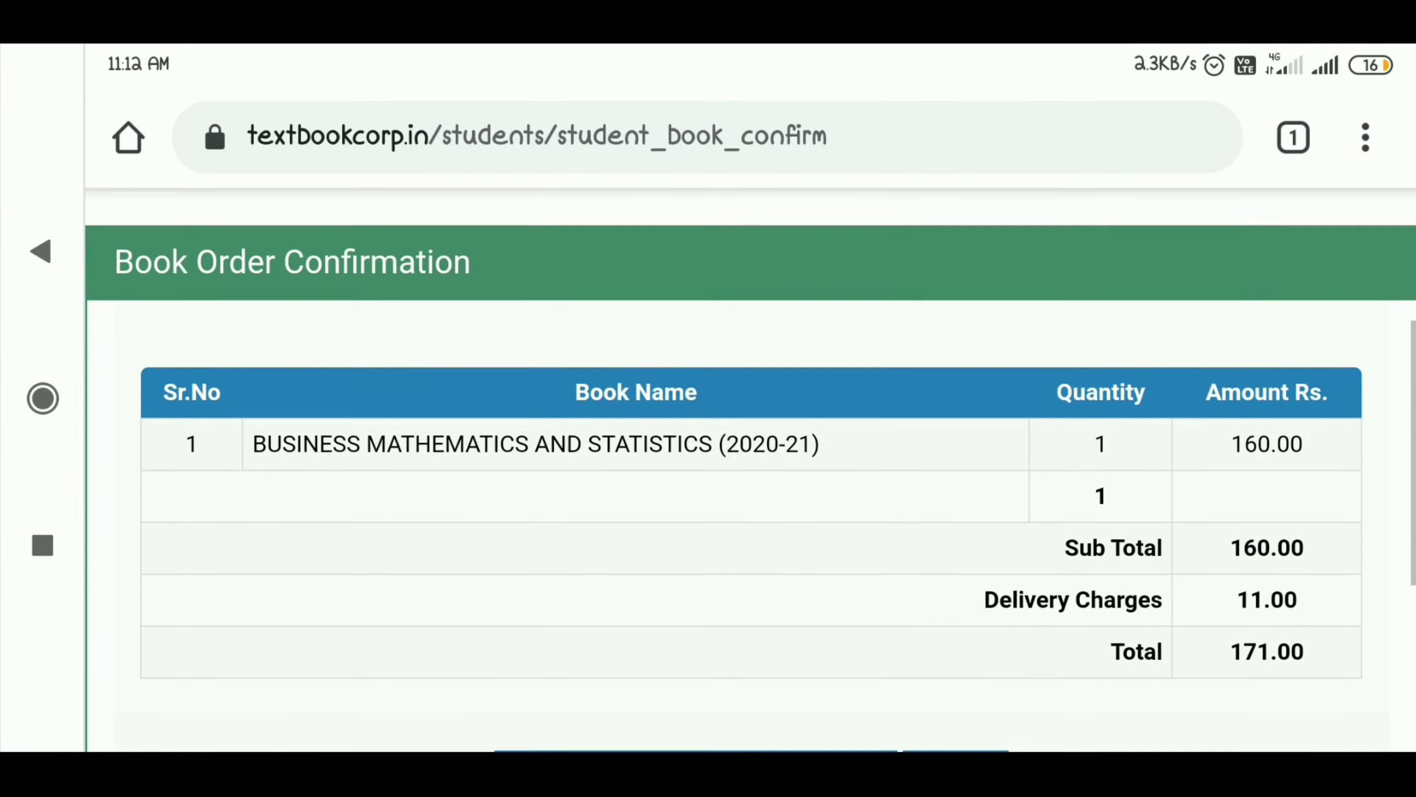
# Confirm the book order and reach the Debit card, SBI Maestro payment page
pyautogui.scroll(-3)
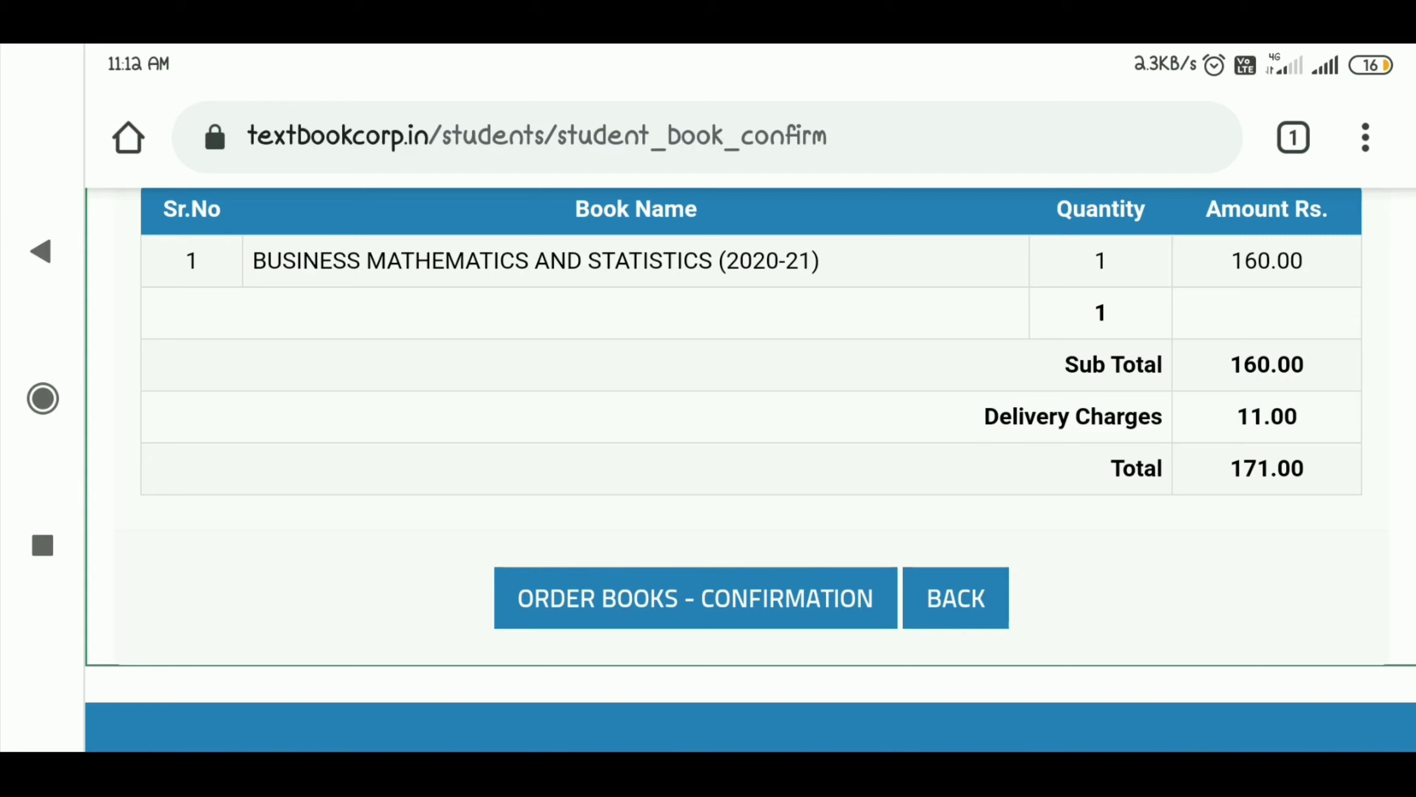
pyautogui.click(694, 598)
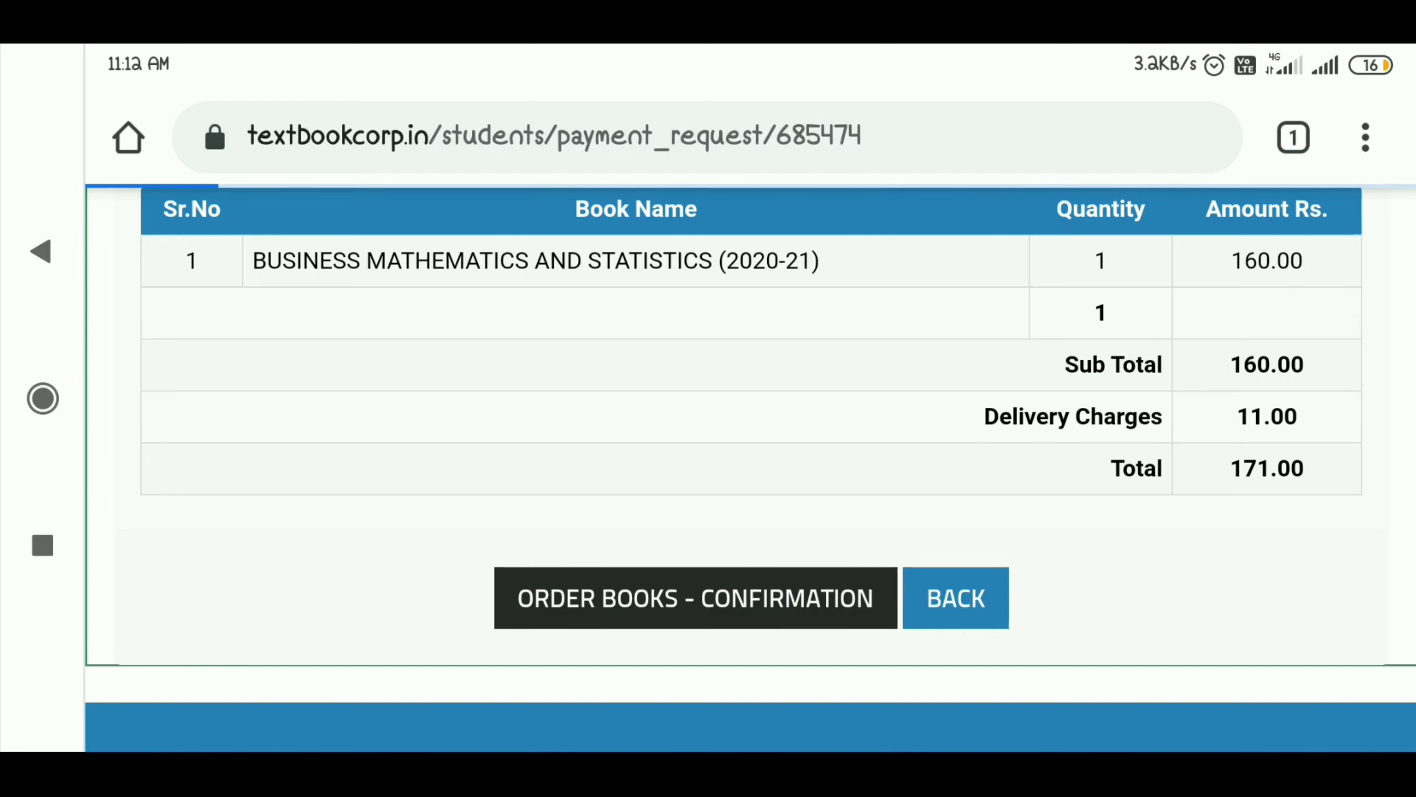
pyautogui.click(695, 599)
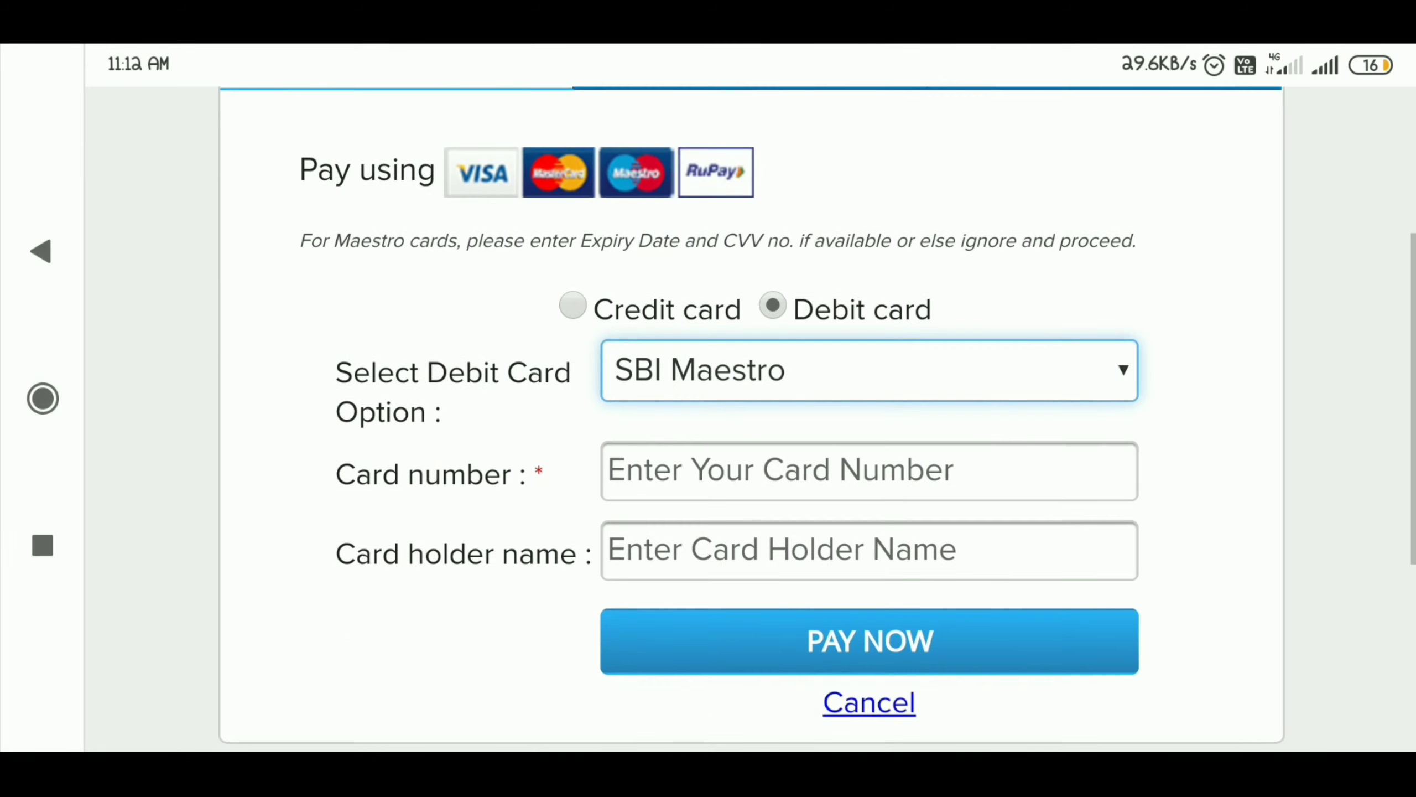
# Pay by SBI Maestro debit card and view the Political Science (2020-21) invoice for Rs. 180
pyautogui.scroll(-3)
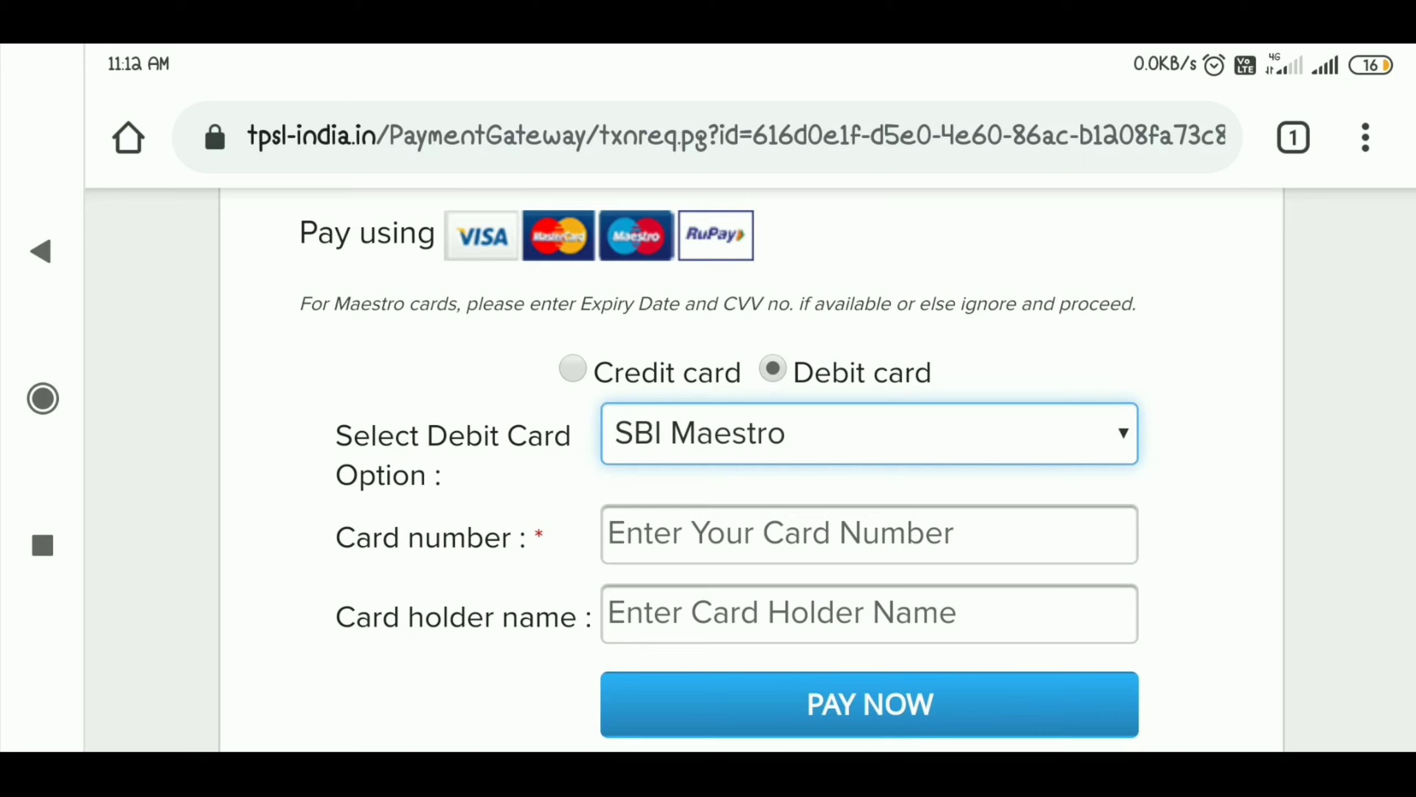
pyautogui.click(869, 704)
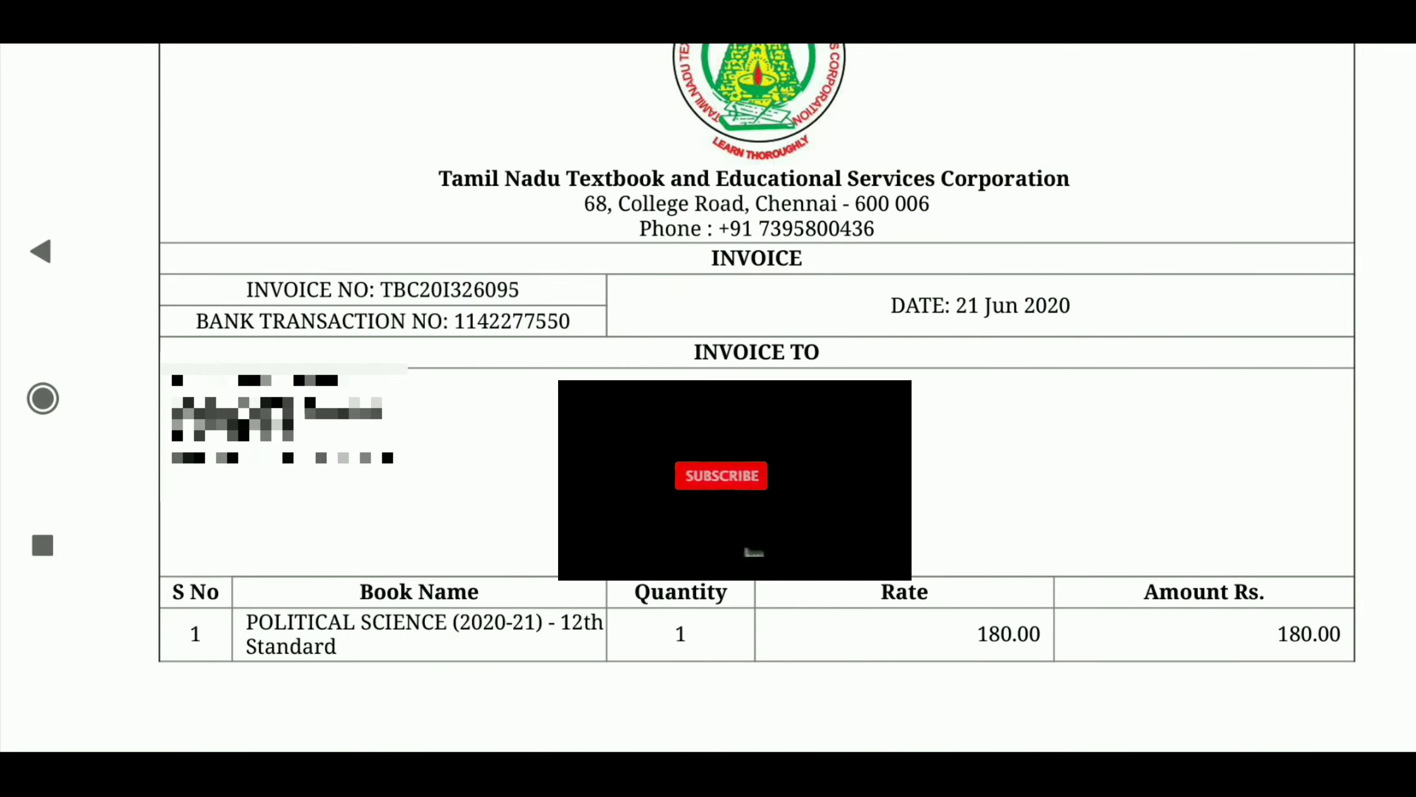
pyautogui.click(721, 475)
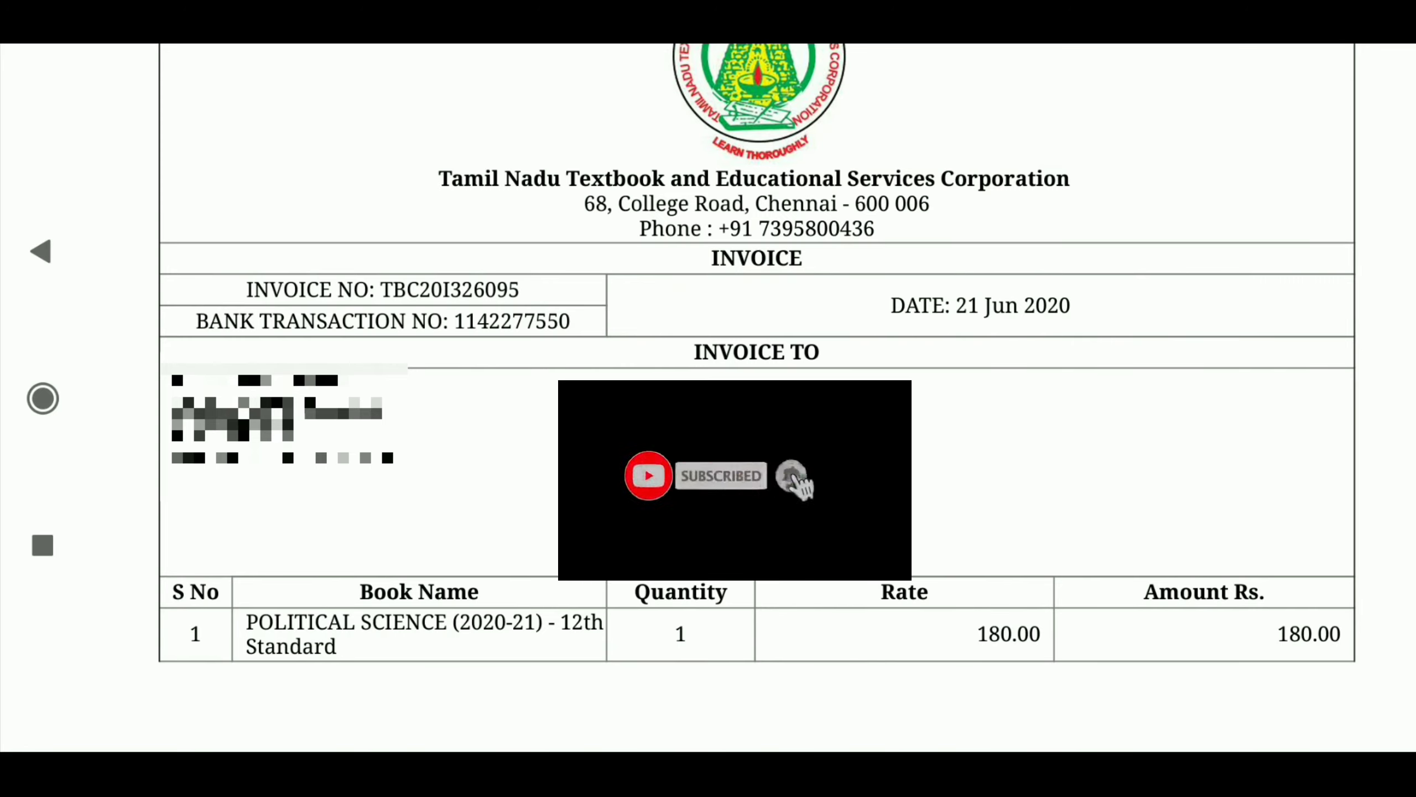